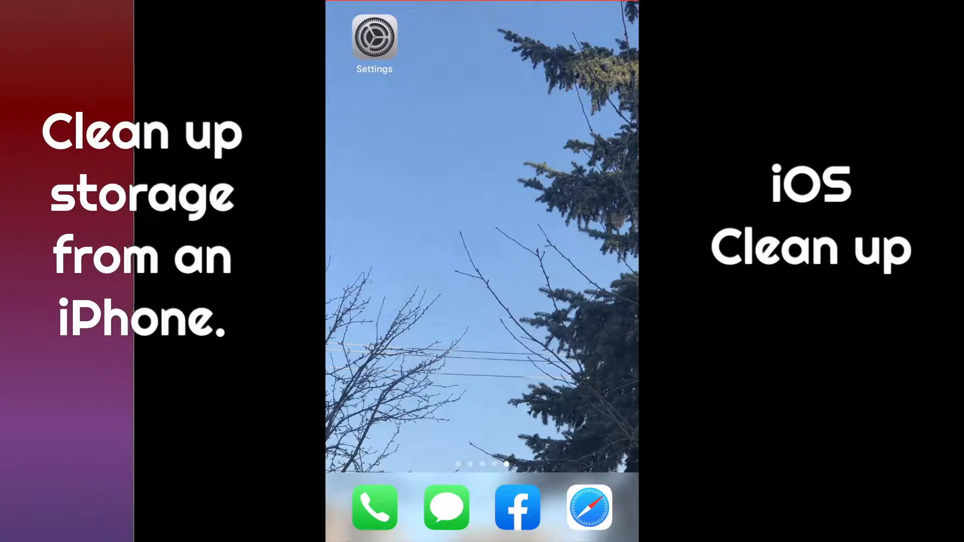
Step: Launch Settings and go to the General page listing iPhone Storage
left_click(373, 34)
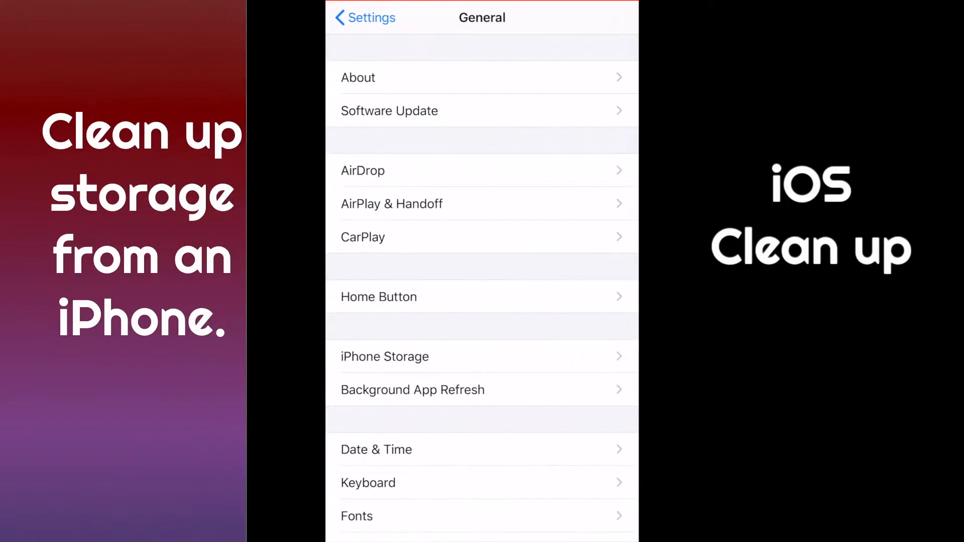
Step: View iPhone Storage showing 221.2 GB of 256 GB used with recommendations
left_click(384, 357)
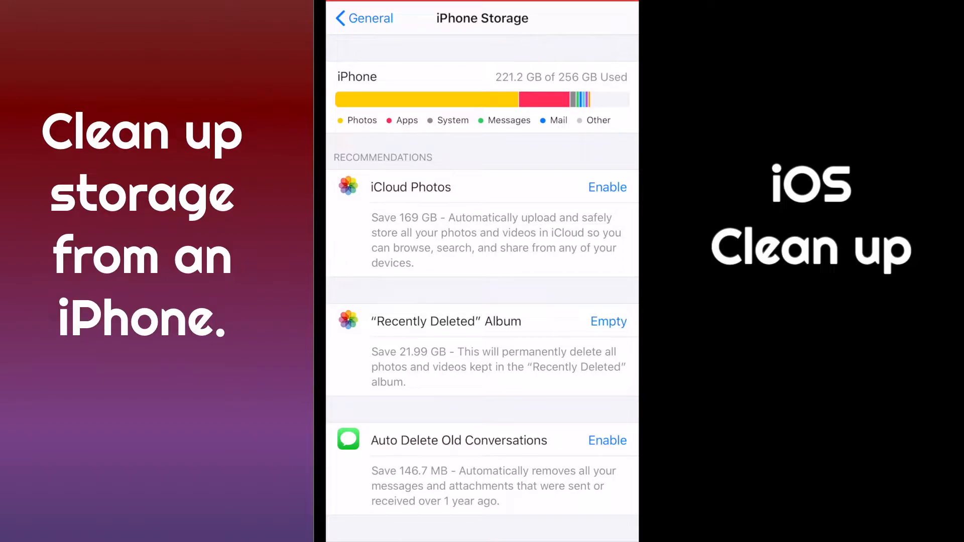
scroll("down", 3)
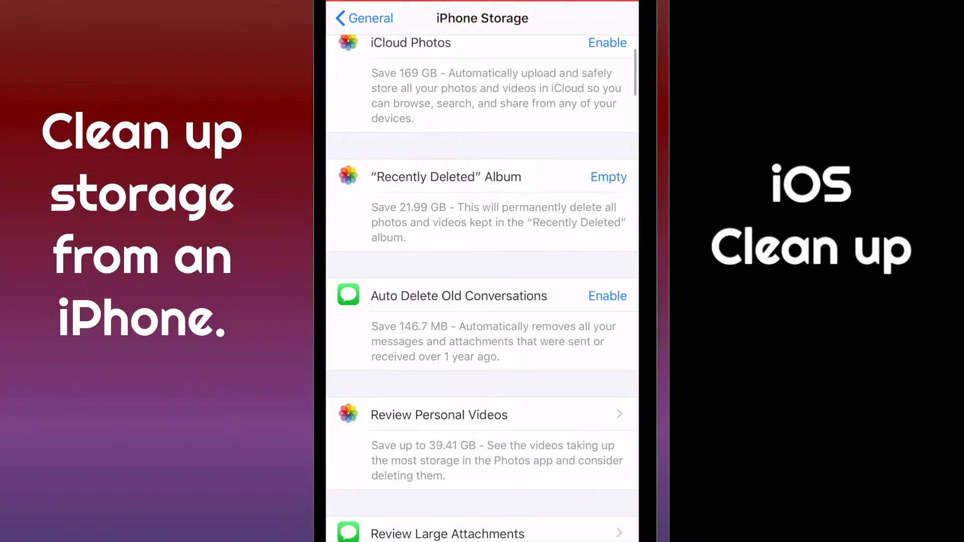
scroll("down", 3)
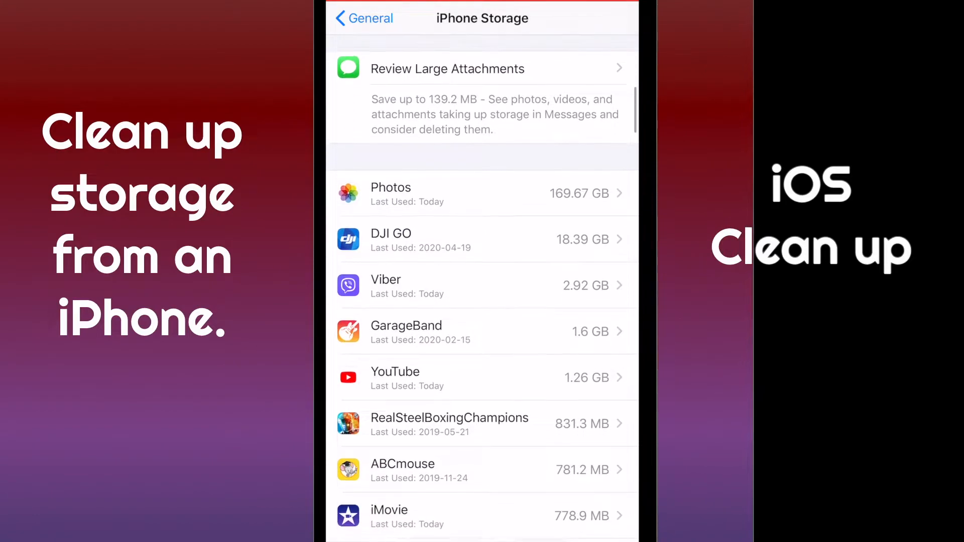
scroll("down", 3)
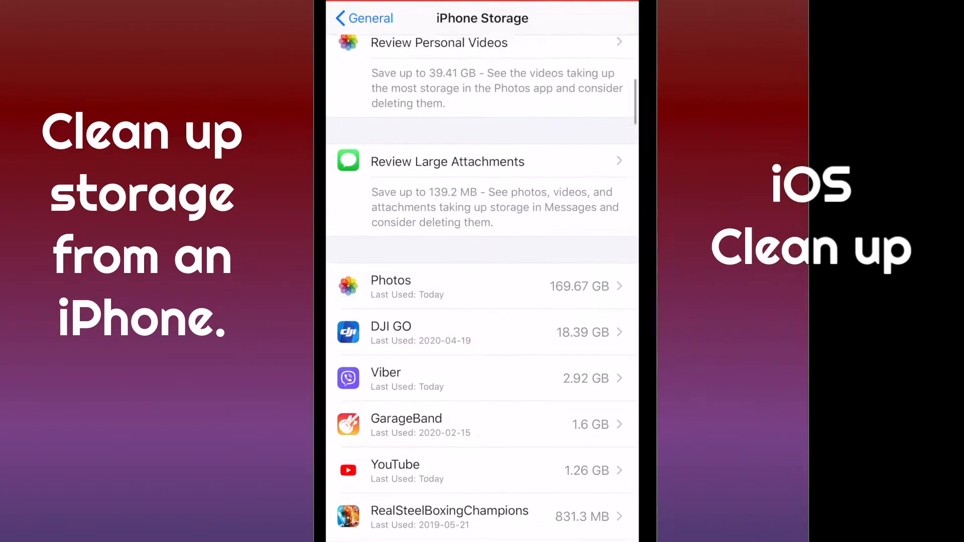
scroll("down", 3)
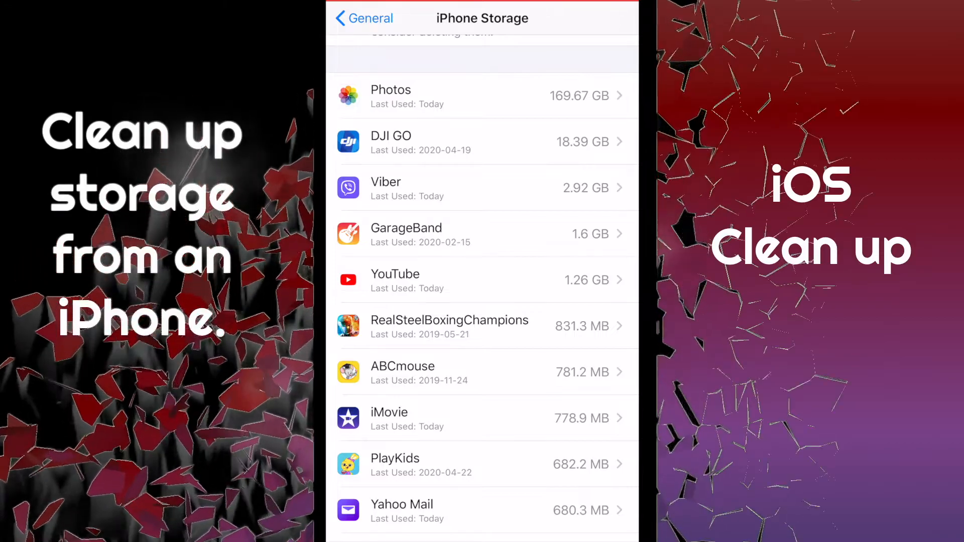
scroll("down", 3)
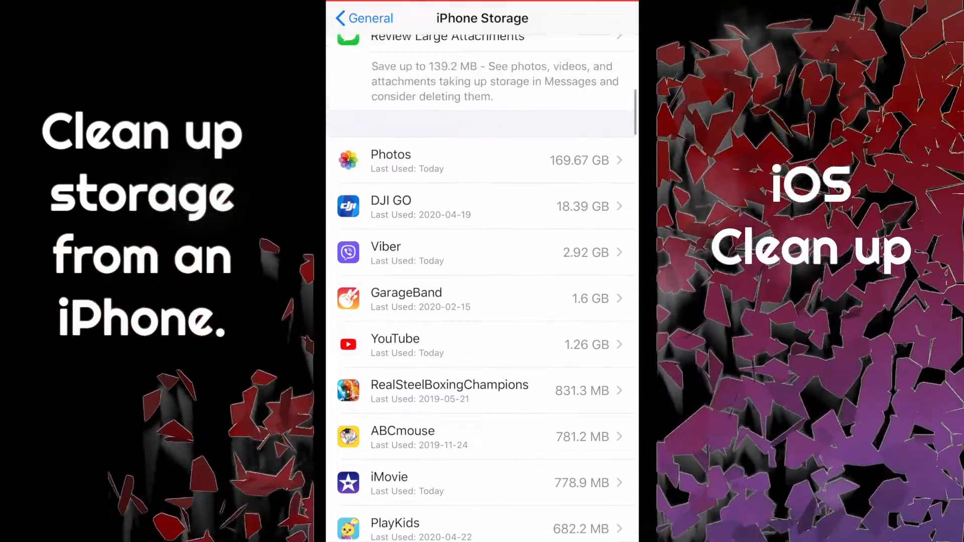
scroll("down", 3)
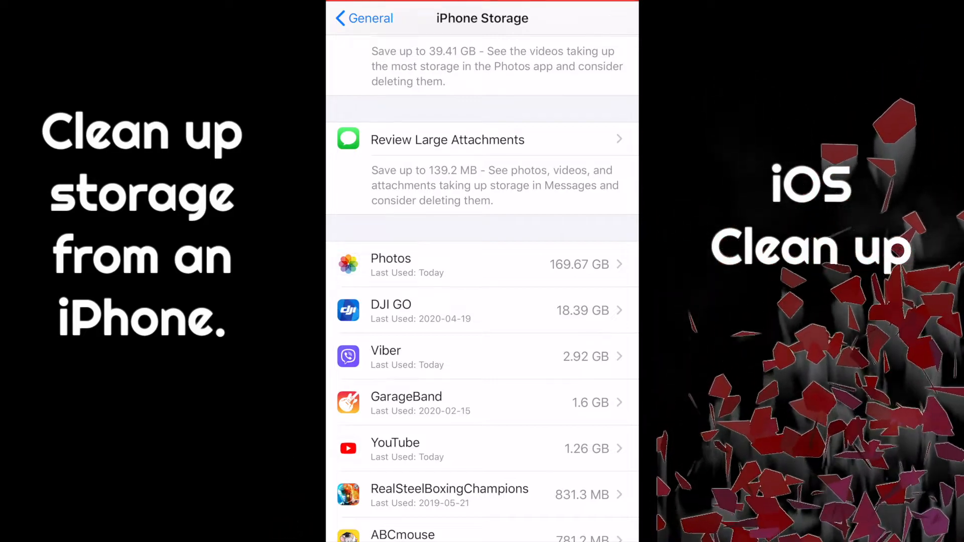
scroll("down", 3)
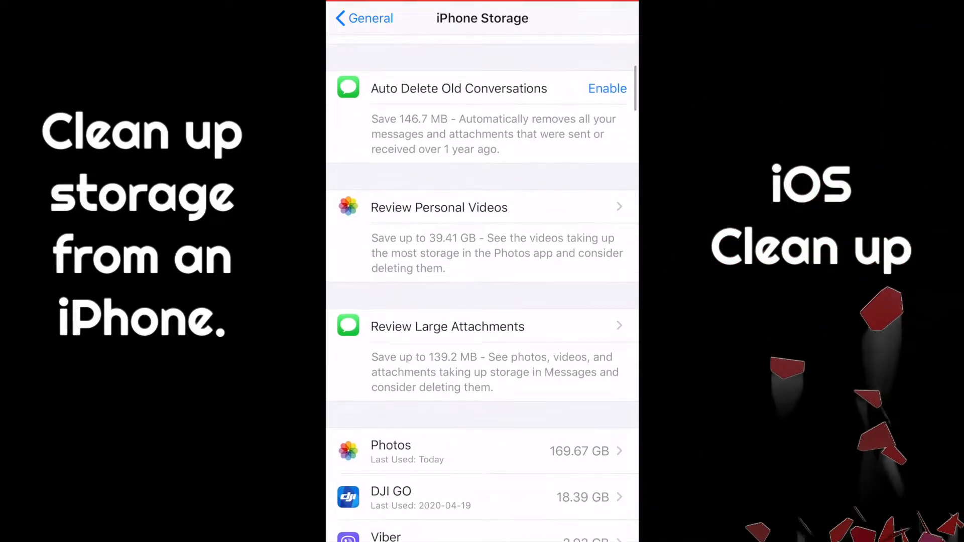
scroll("down", 3)
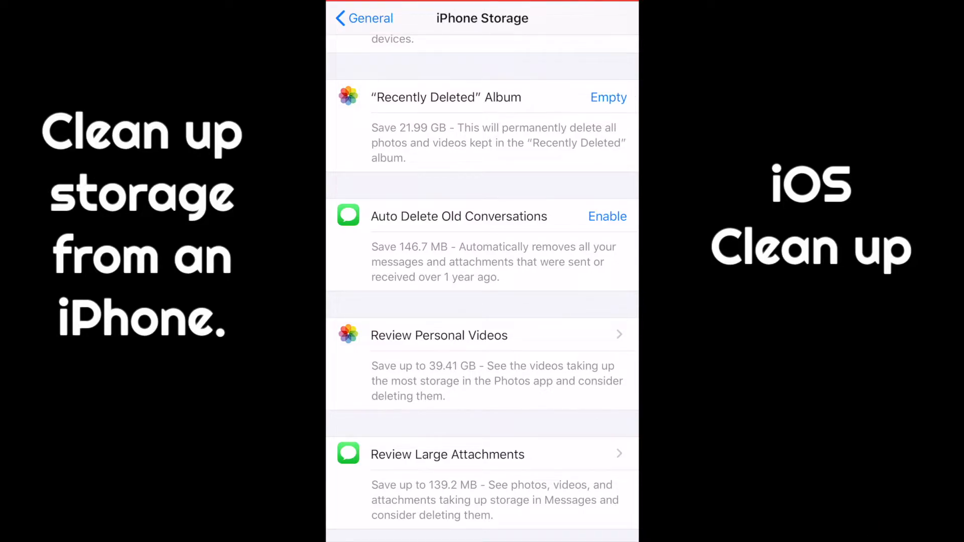
Step: Bring up the Review Personal Videos list of the largest stored videos
left_click(439, 336)
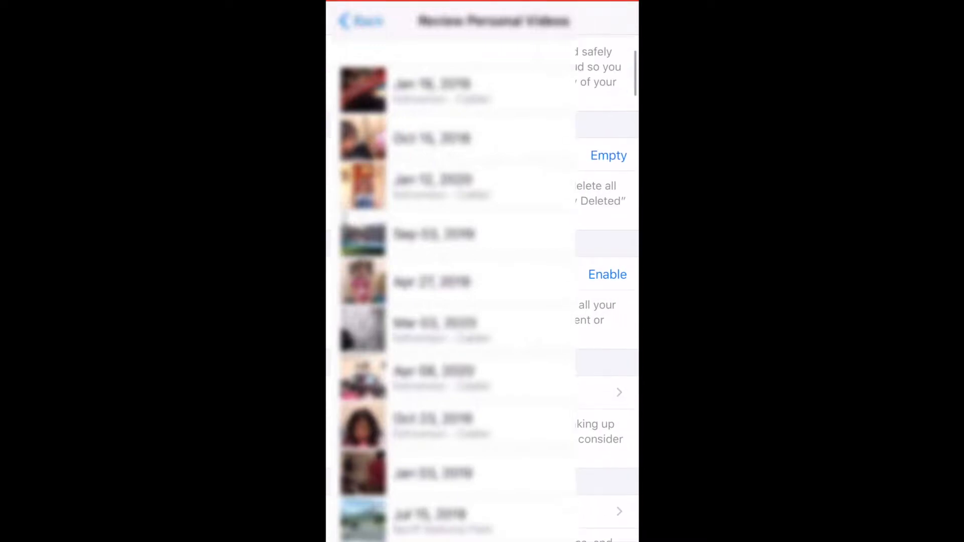
Step: Return to iPhone Storage and empty the Recently Deleted album, reaching the delete confirmation
left_click(360, 21)
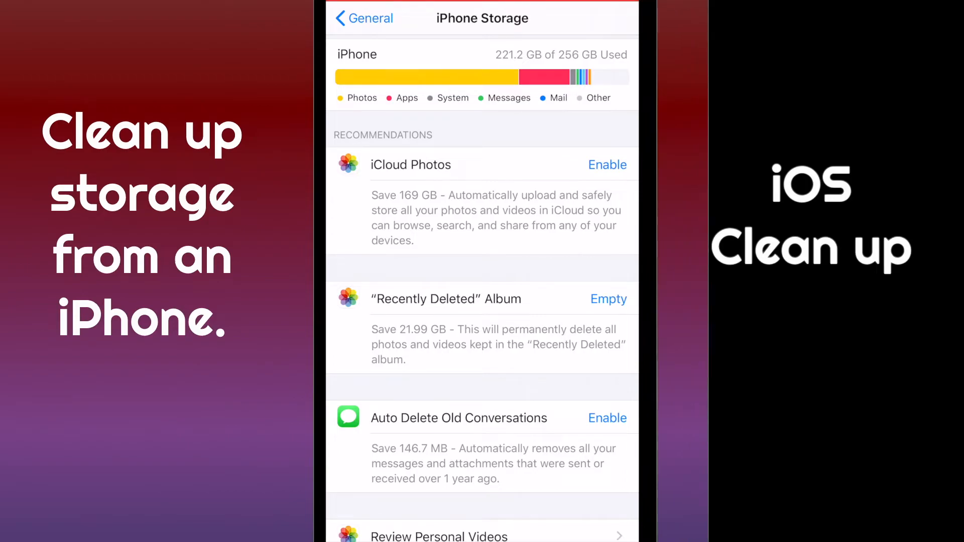
left_click(609, 300)
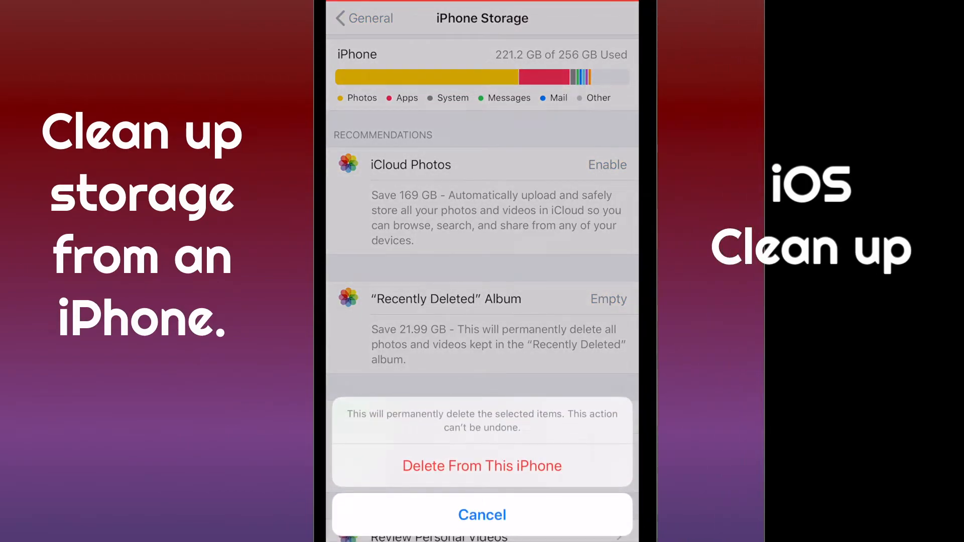